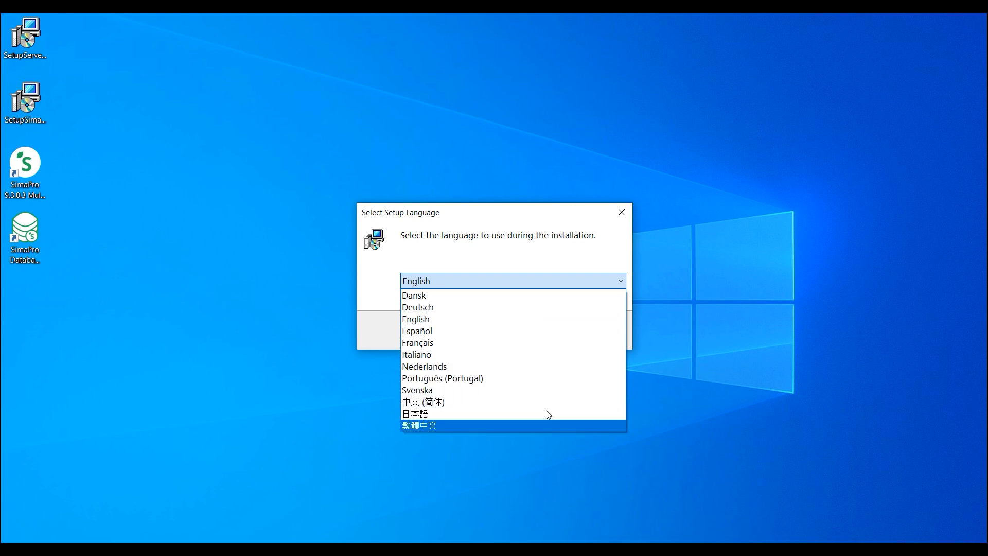
Step: Confirm English as the setup language to open the welcome page
{"action": "left_click", "coordinate": [416, 319]}
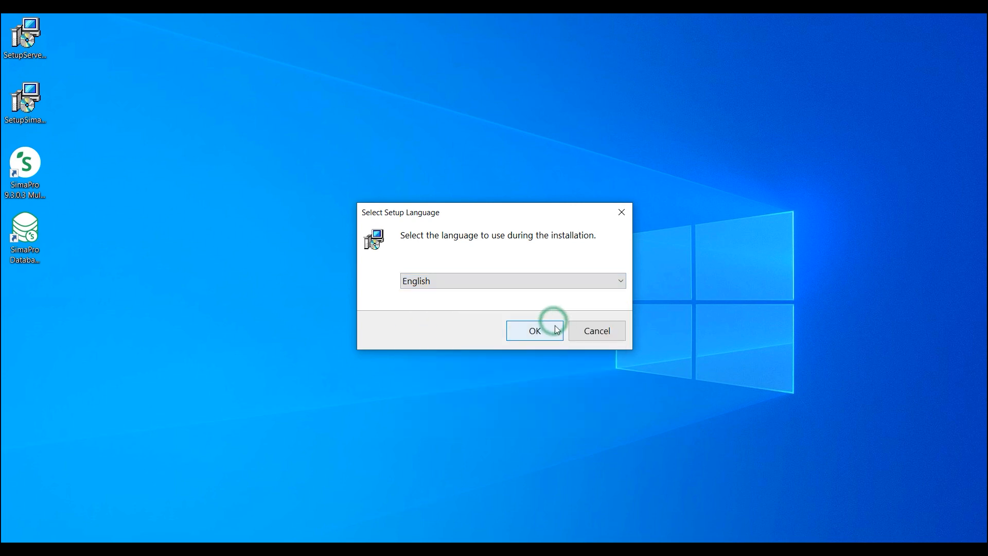
{"action": "left_click", "coordinate": [533, 331]}
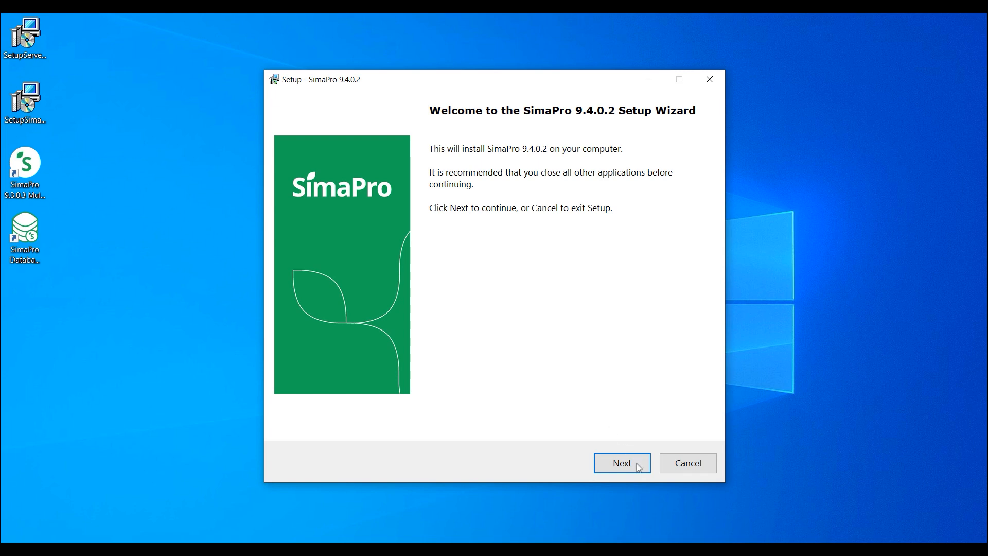
Step: Select the Multi User installation for updating and continue to the License Agreement
{"action": "left_click", "coordinate": [621, 462]}
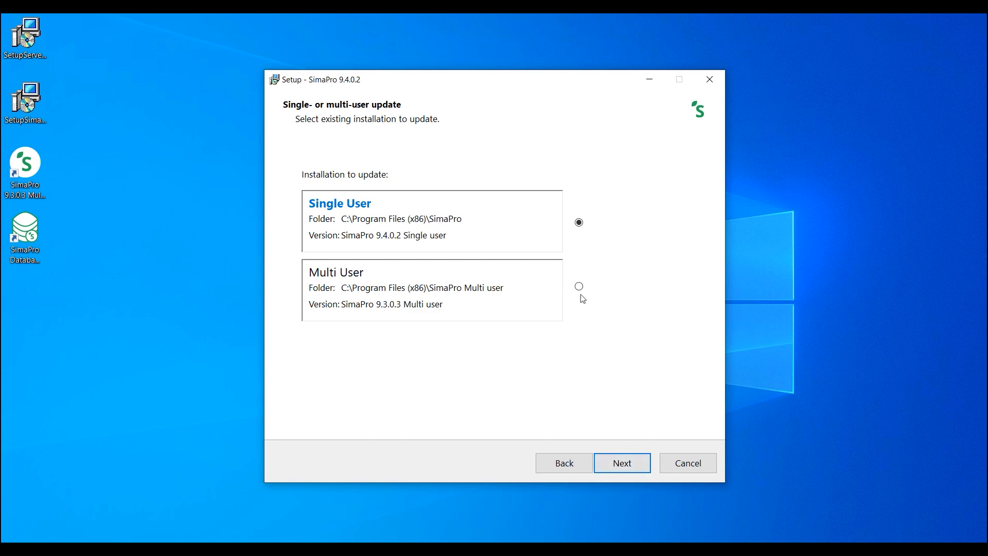
{"action": "left_click", "coordinate": [577, 287]}
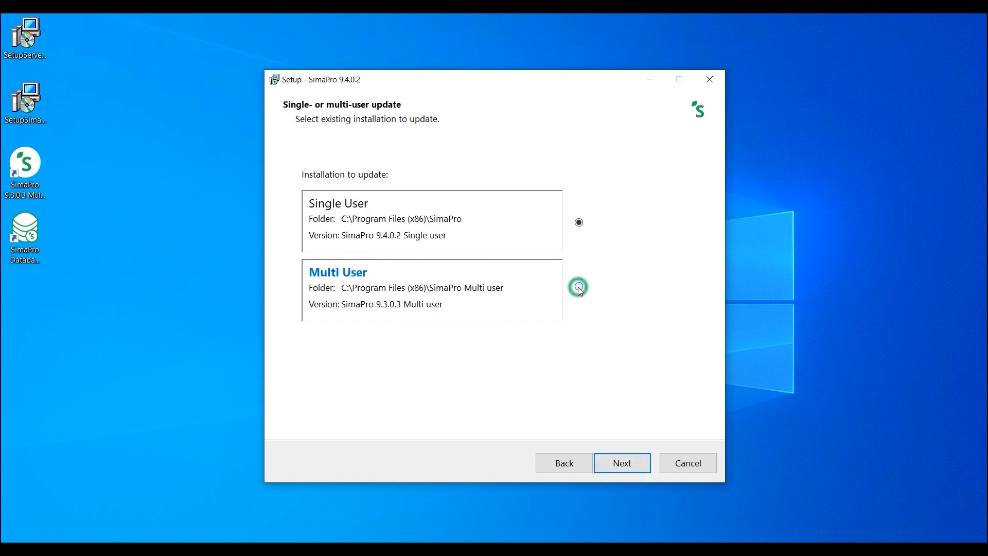
{"action": "left_click", "coordinate": [578, 286]}
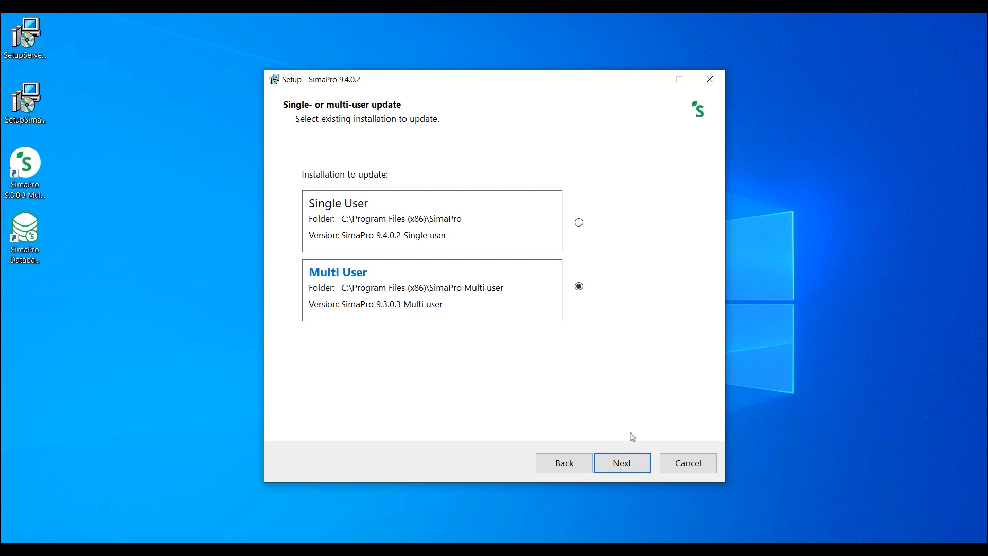
{"action": "left_click", "coordinate": [621, 463]}
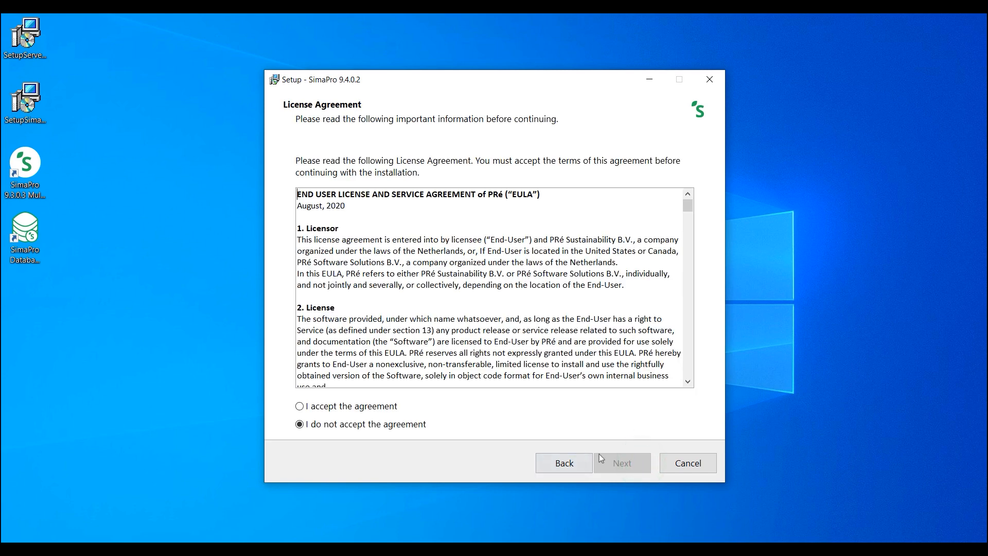
Step: Accept the PRé license, keep registration details, and accept the ecoinvent agreement
{"action": "left_click", "coordinate": [300, 406]}
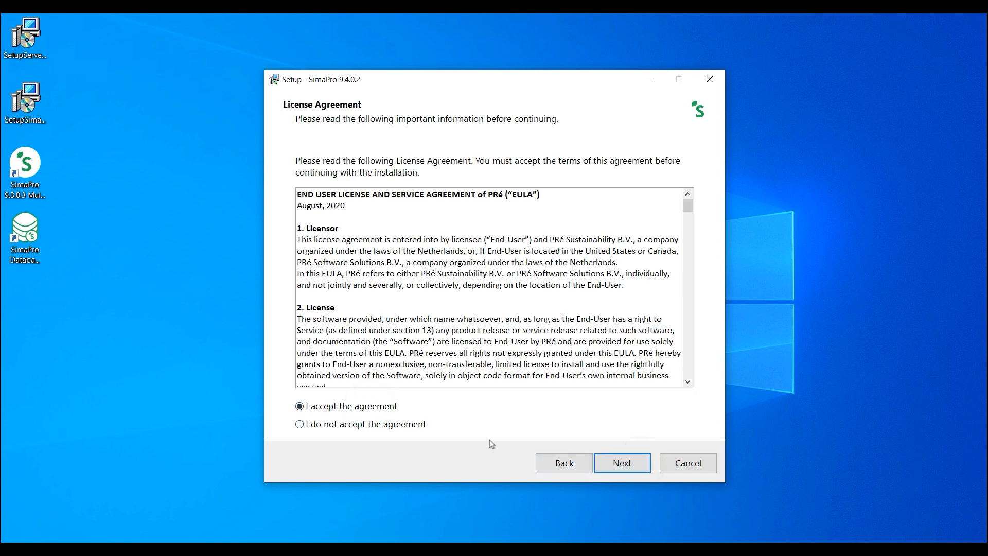
{"action": "left_click", "coordinate": [621, 463]}
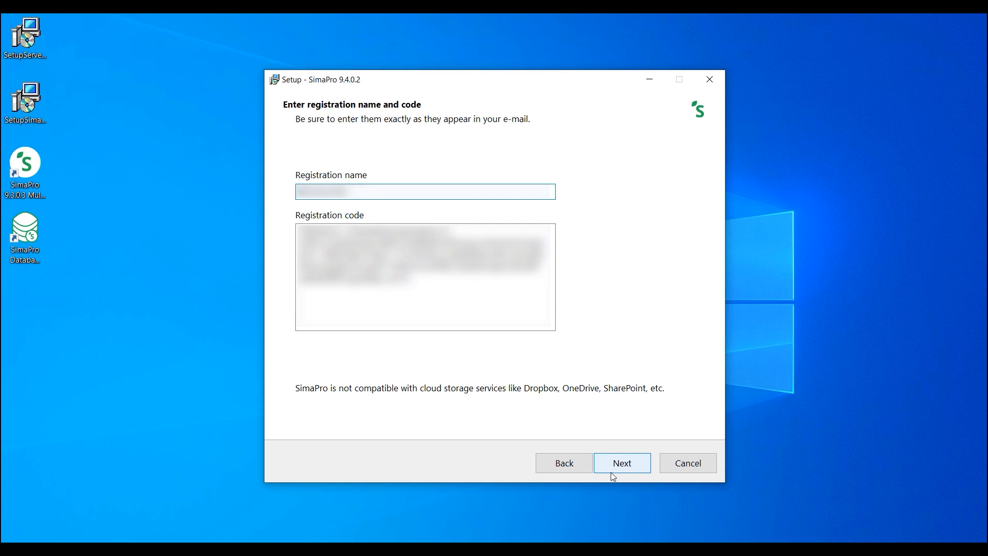
{"action": "left_click", "coordinate": [621, 462]}
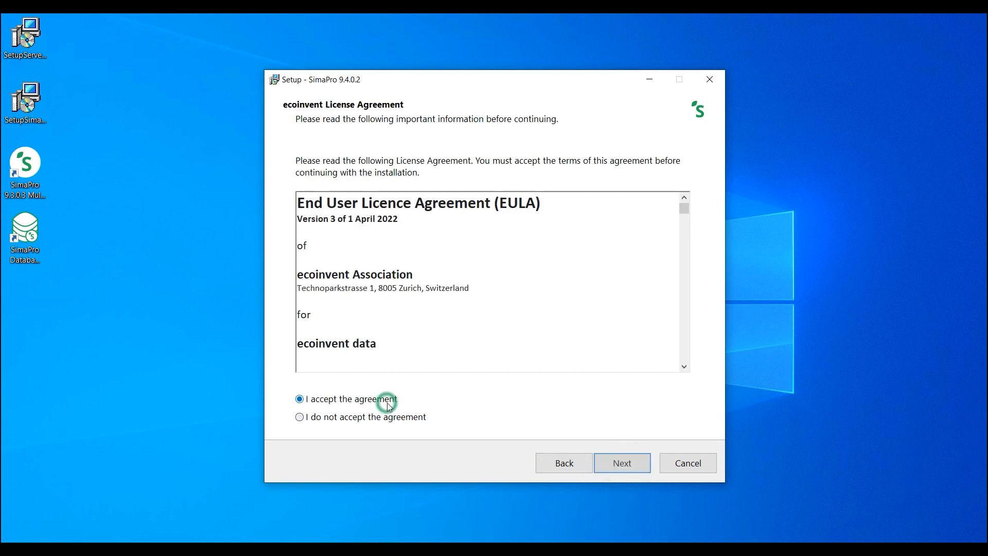
{"action": "left_click", "coordinate": [620, 463]}
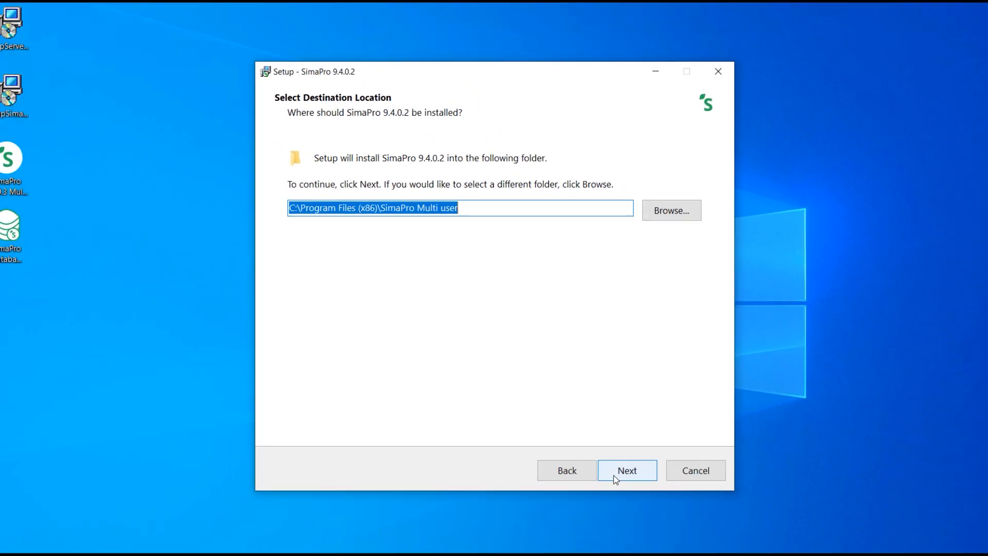
Step: Keep default install folder, Start Menu folder and desktop icon, then start installing
{"action": "left_click", "coordinate": [626, 470]}
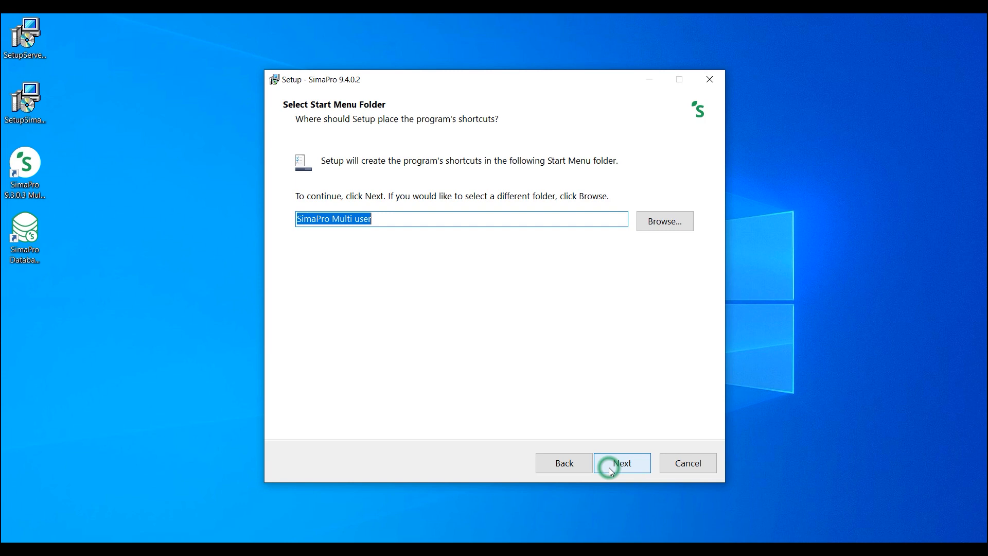
{"action": "left_click", "coordinate": [621, 463]}
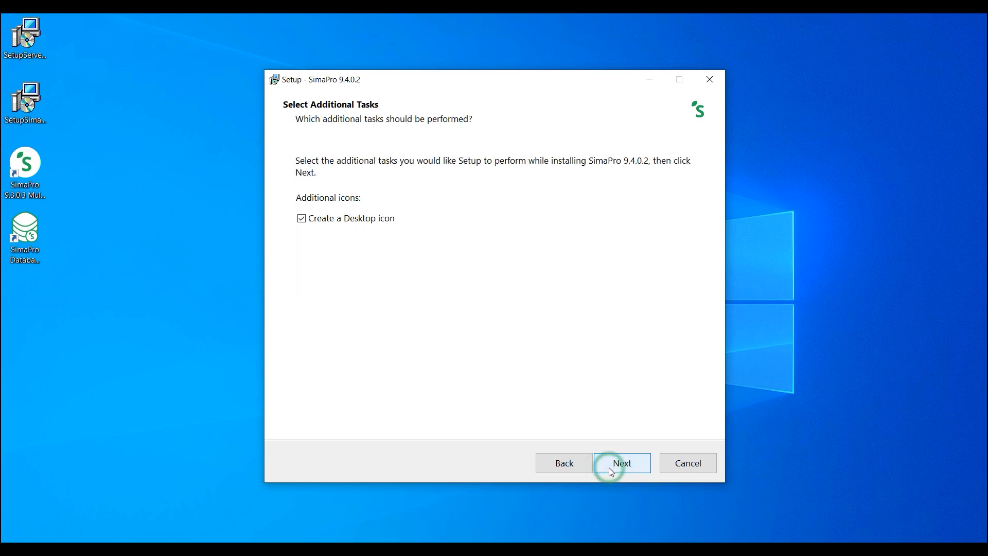
{"action": "left_click", "coordinate": [621, 462]}
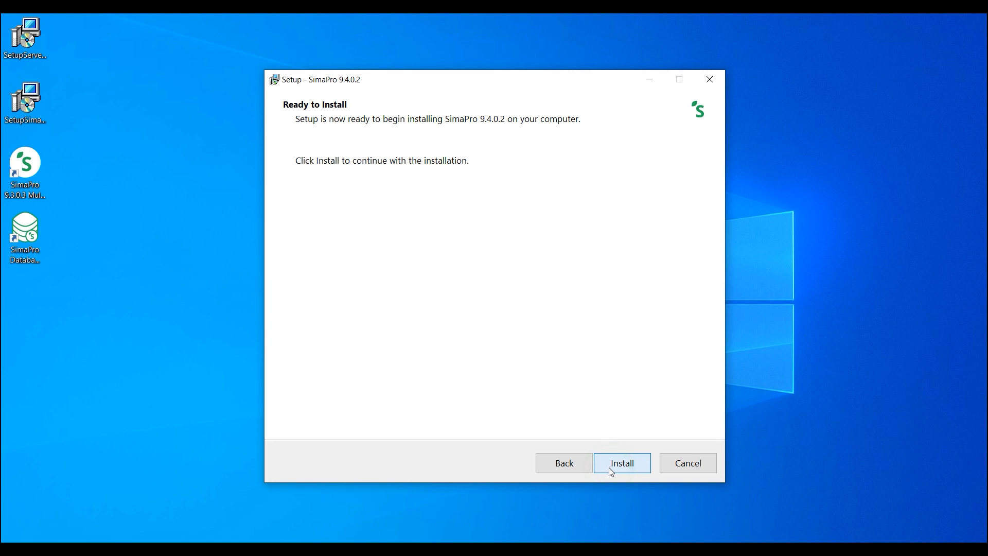
{"action": "left_click", "coordinate": [621, 462]}
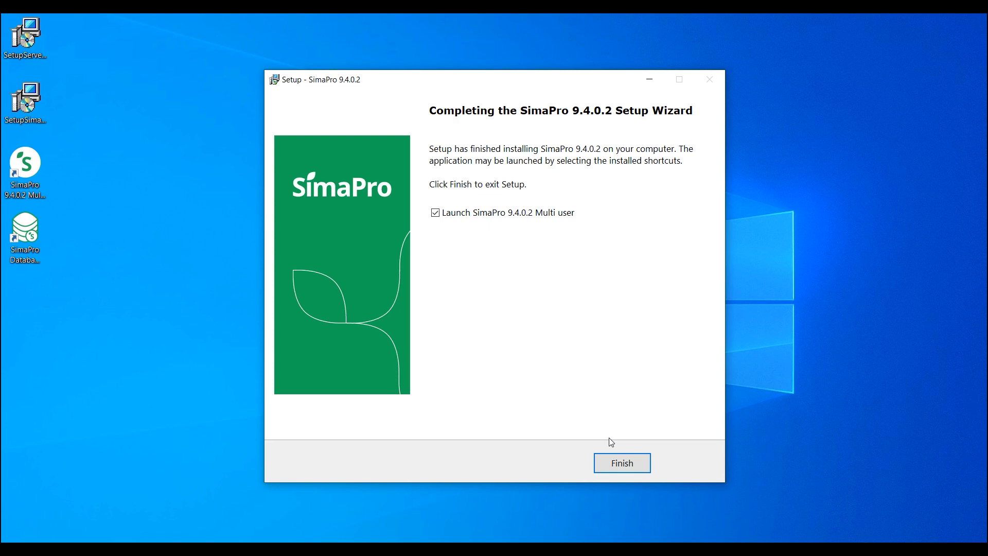
Step: Finish the completed installation and close the wizard to the desktop
{"action": "left_click", "coordinate": [620, 463]}
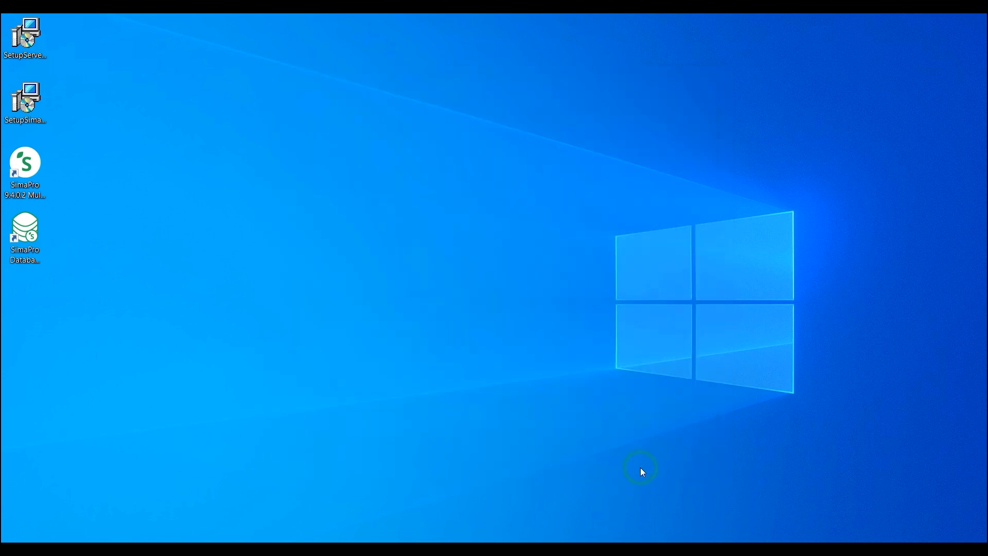
{"action": "left_click", "coordinate": [640, 468]}
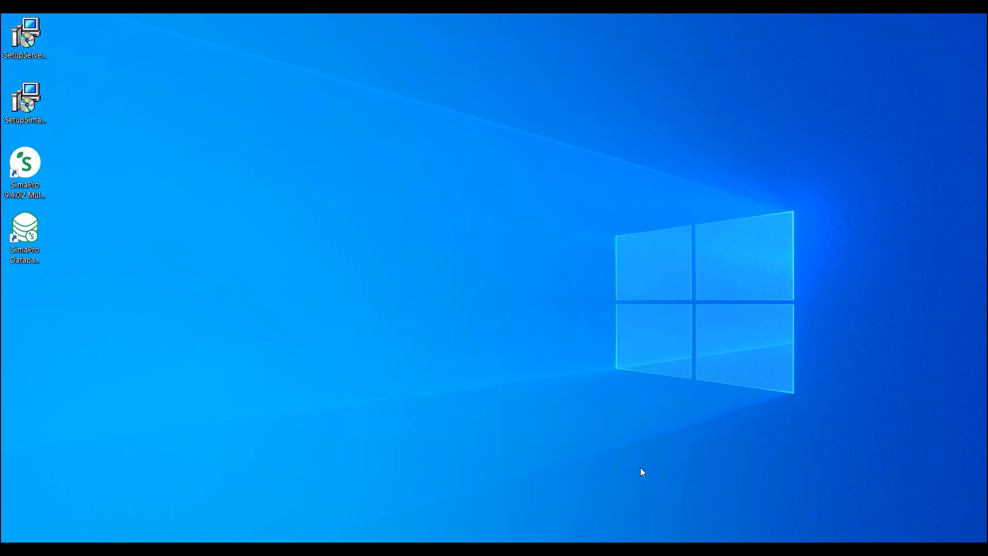